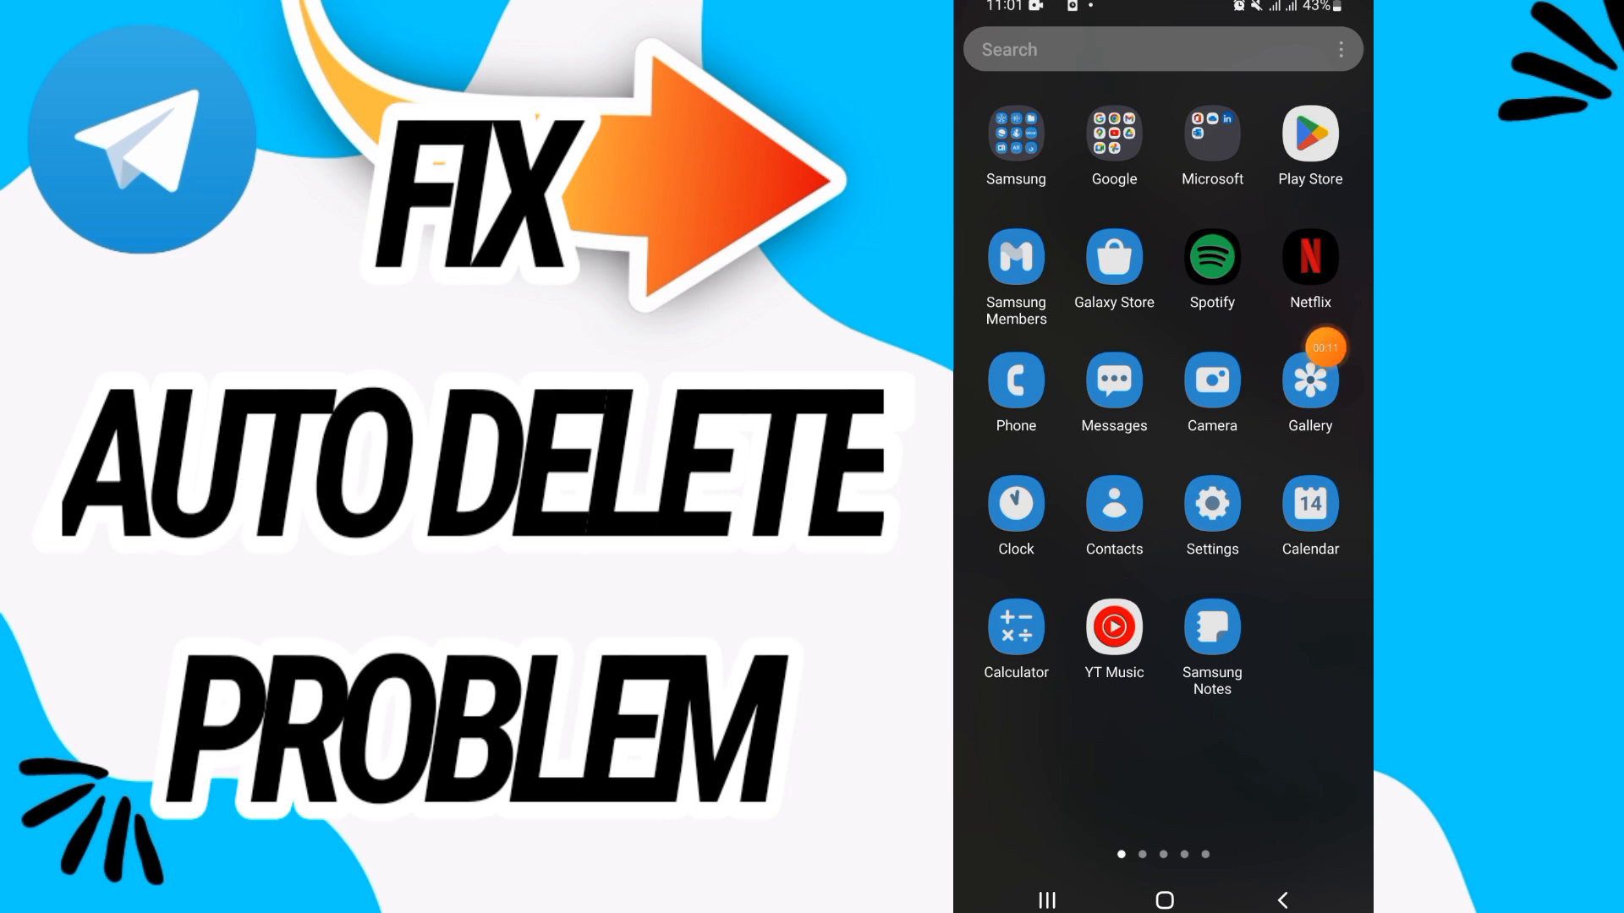
Go from the home screen into Settings and then the Apps list.
left_click(1210, 511)
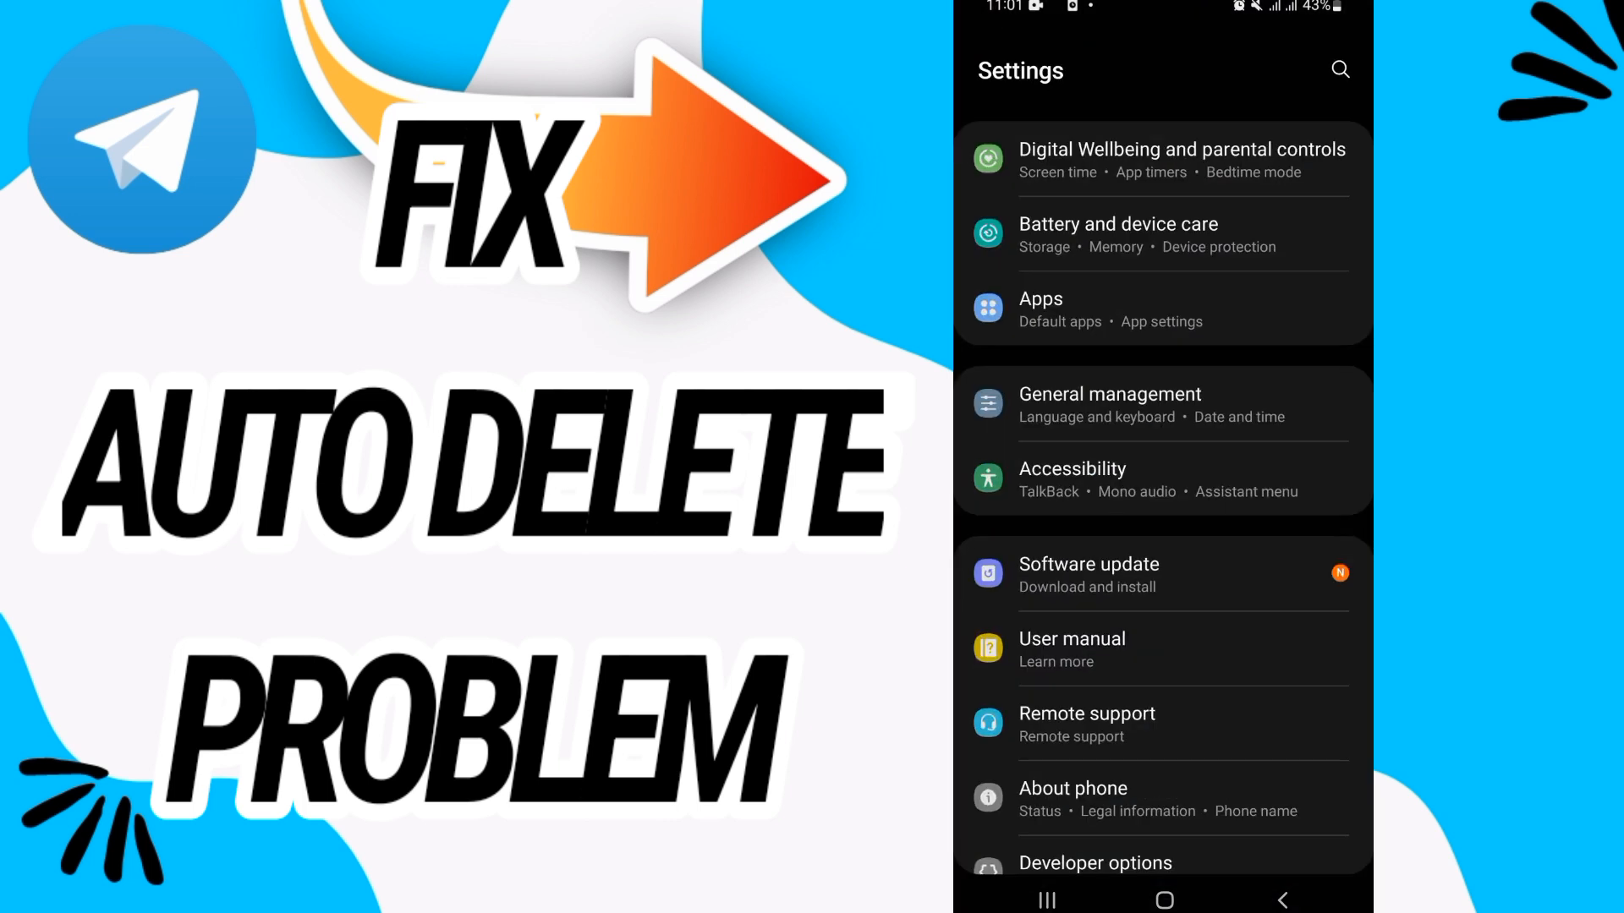
left_click(1040, 299)
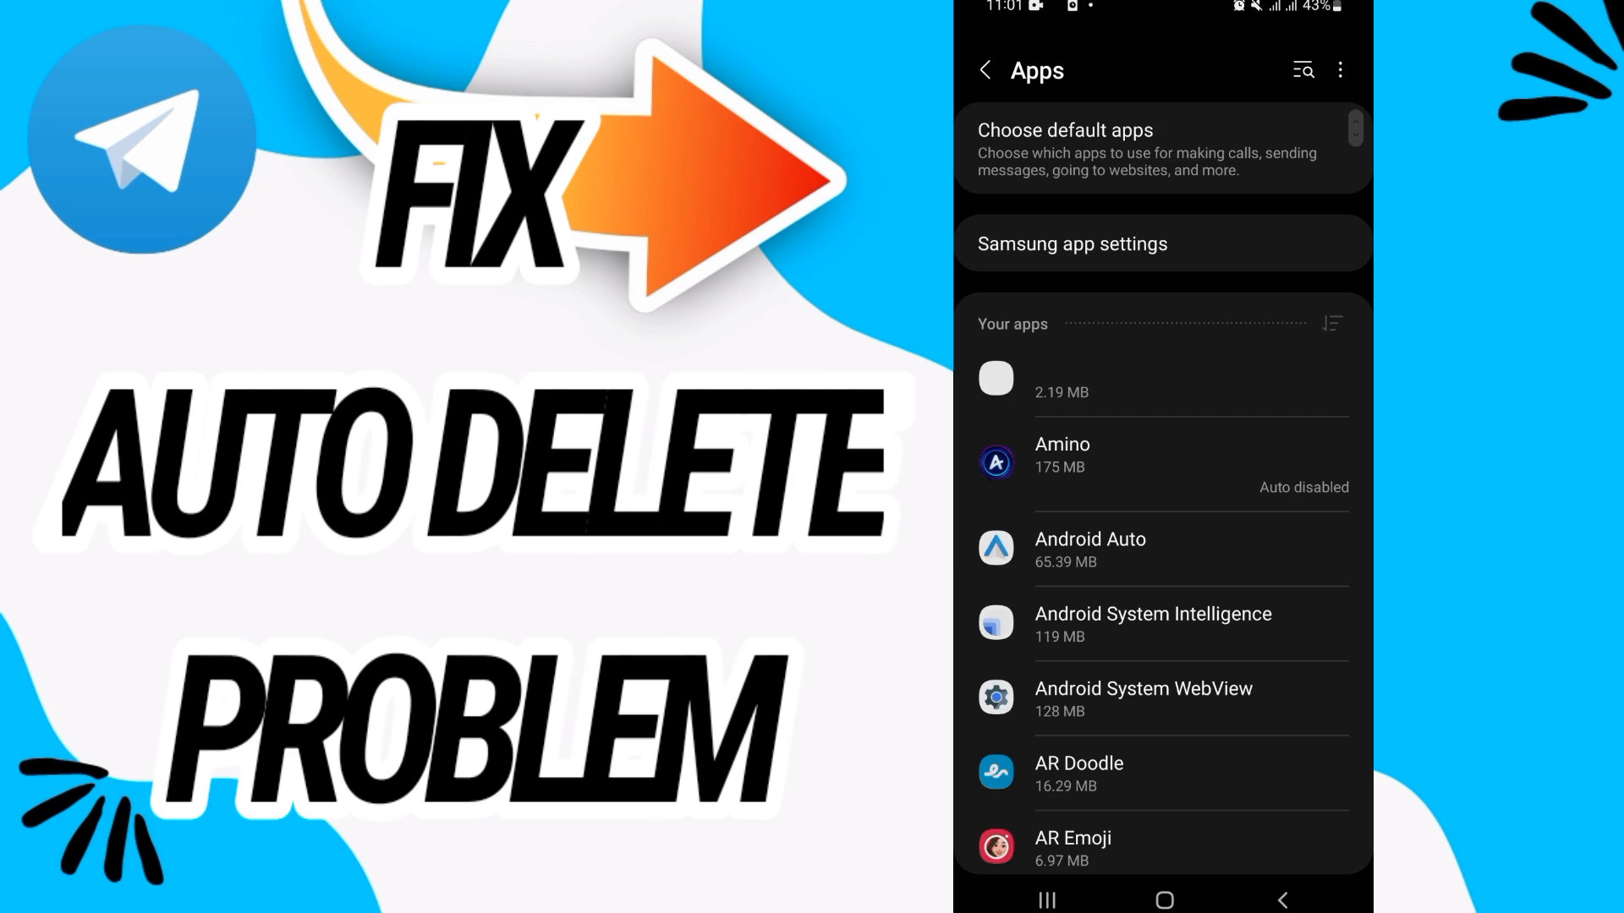
Search the apps list for "te" and open Telegram's App info page.
type("tel")
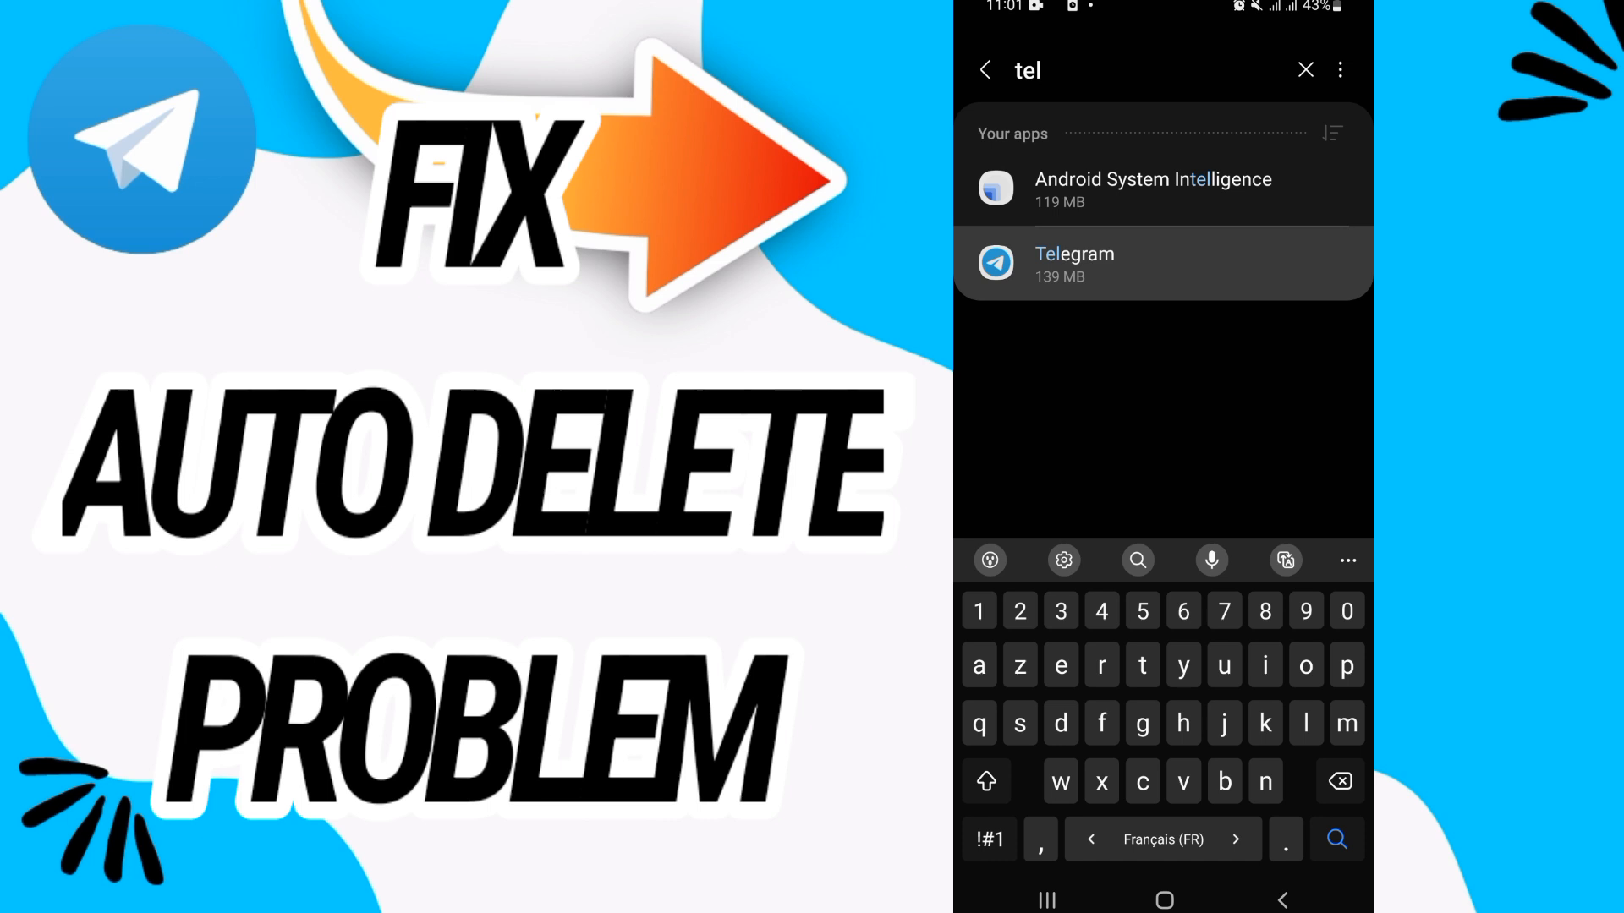
left_click(1074, 264)
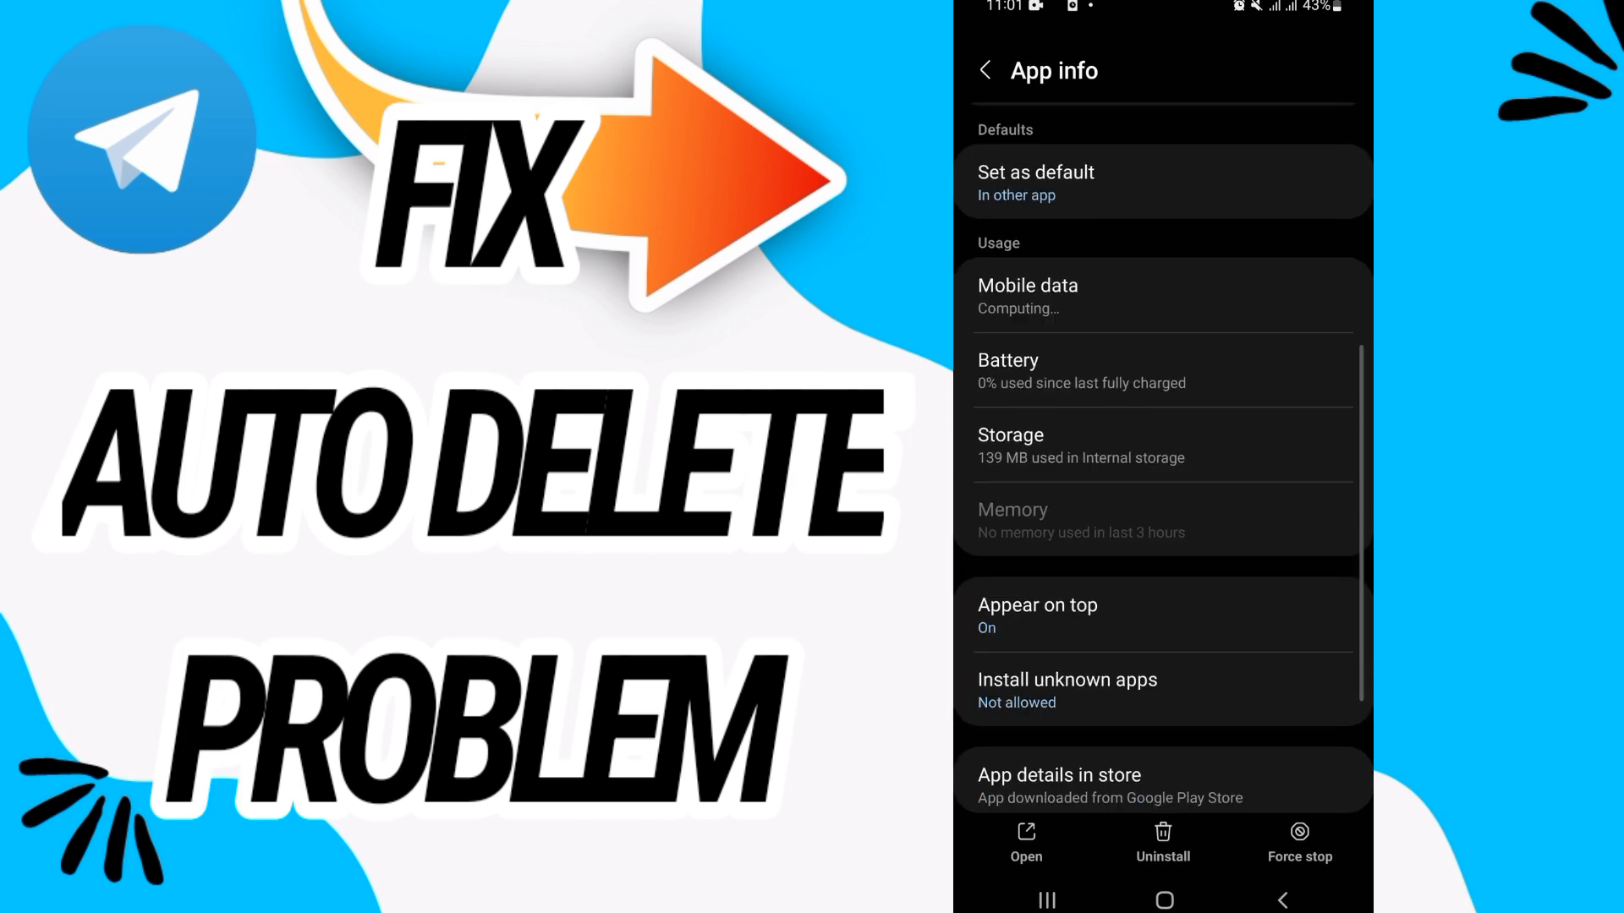